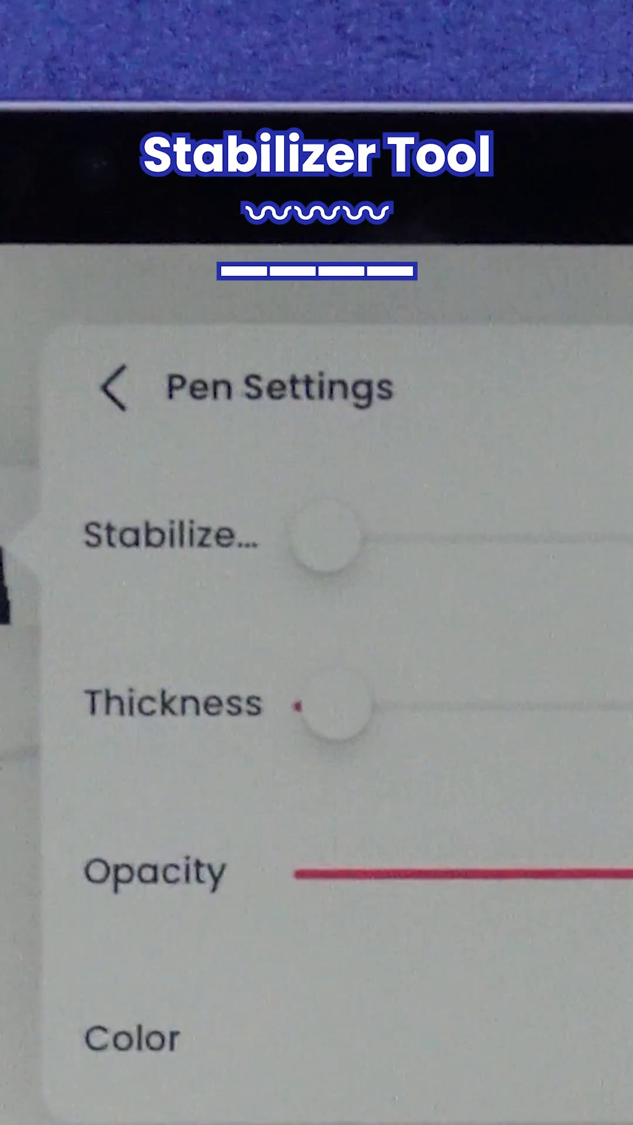
Select the Pen tool and open Pen Settings with Stabilizer left at 0%
click(239, 303)
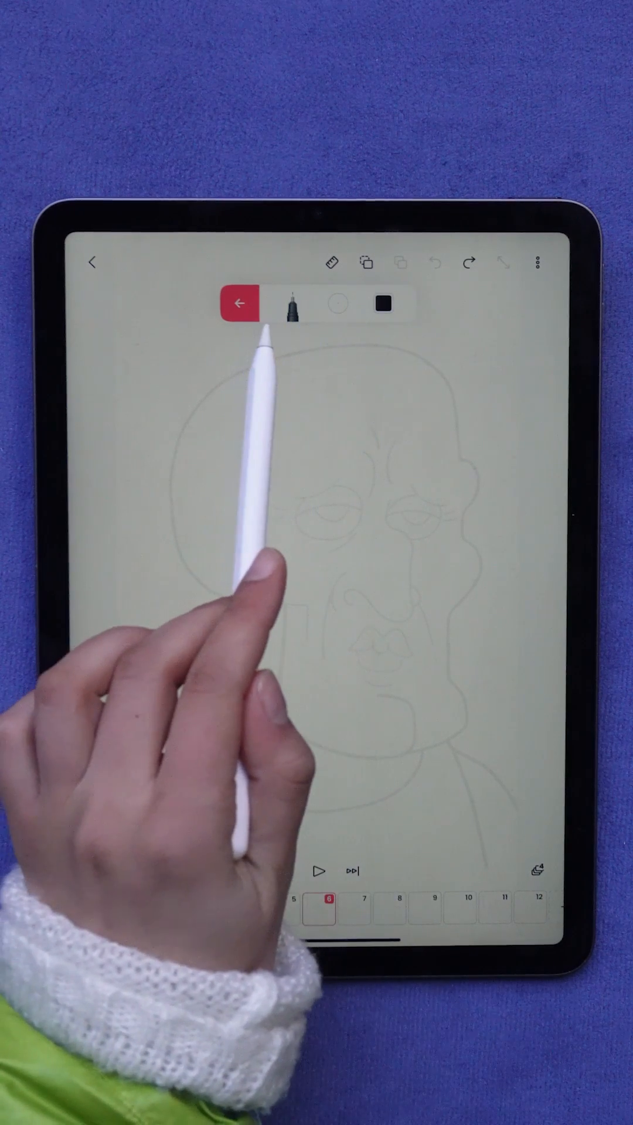
click(293, 304)
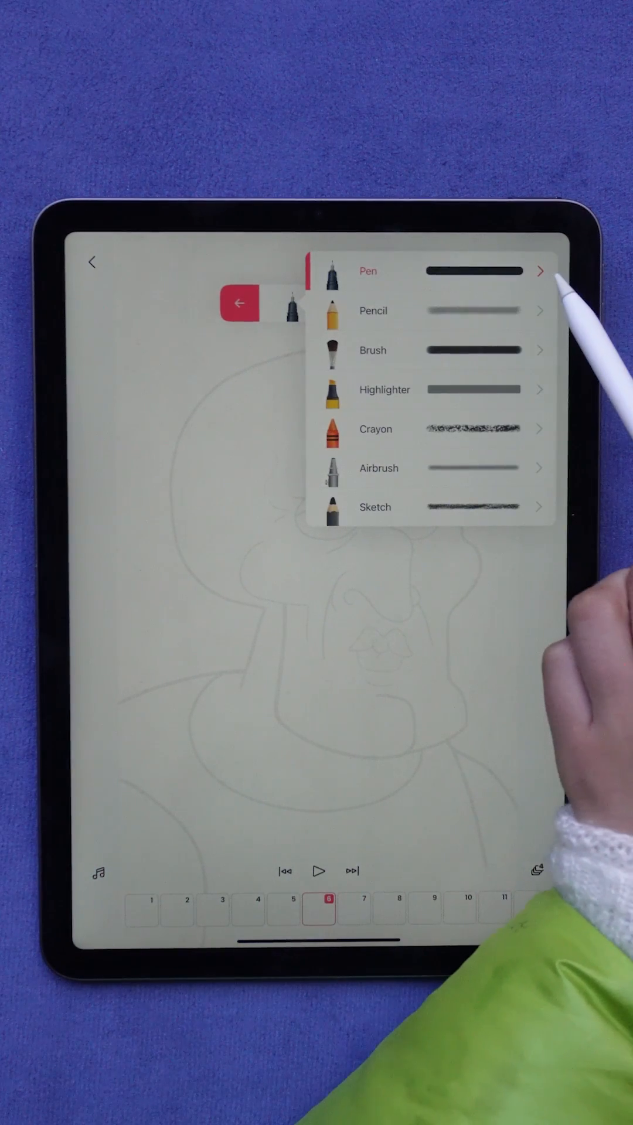
click(540, 271)
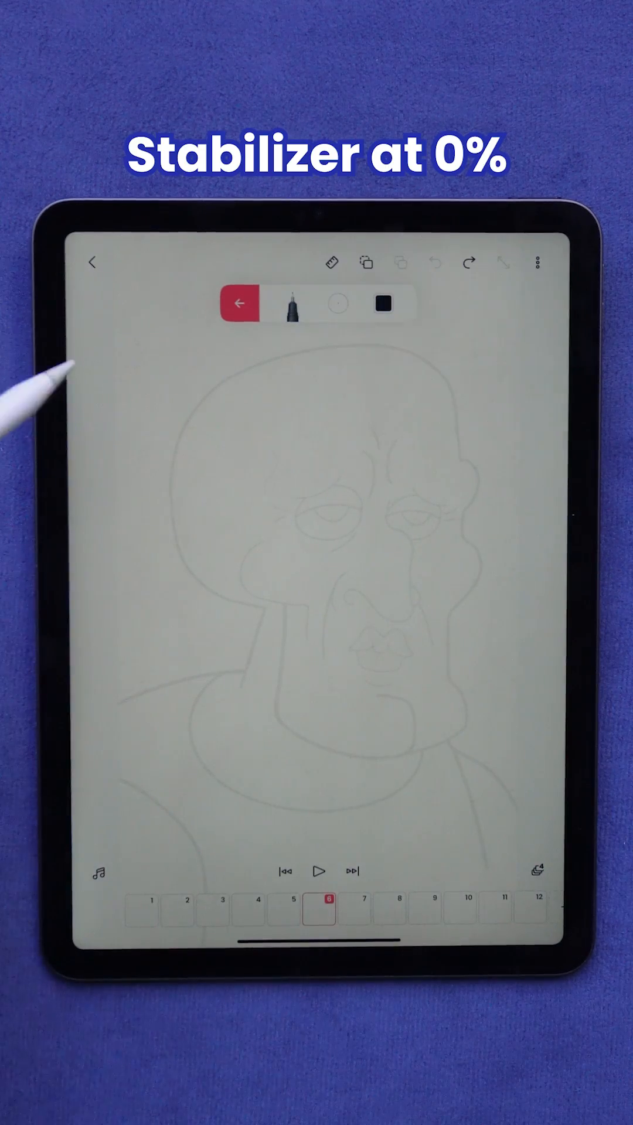
Trace the Squidward sketch outline with the unstabilized 0% pen
drag(244, 365, 244, 645)
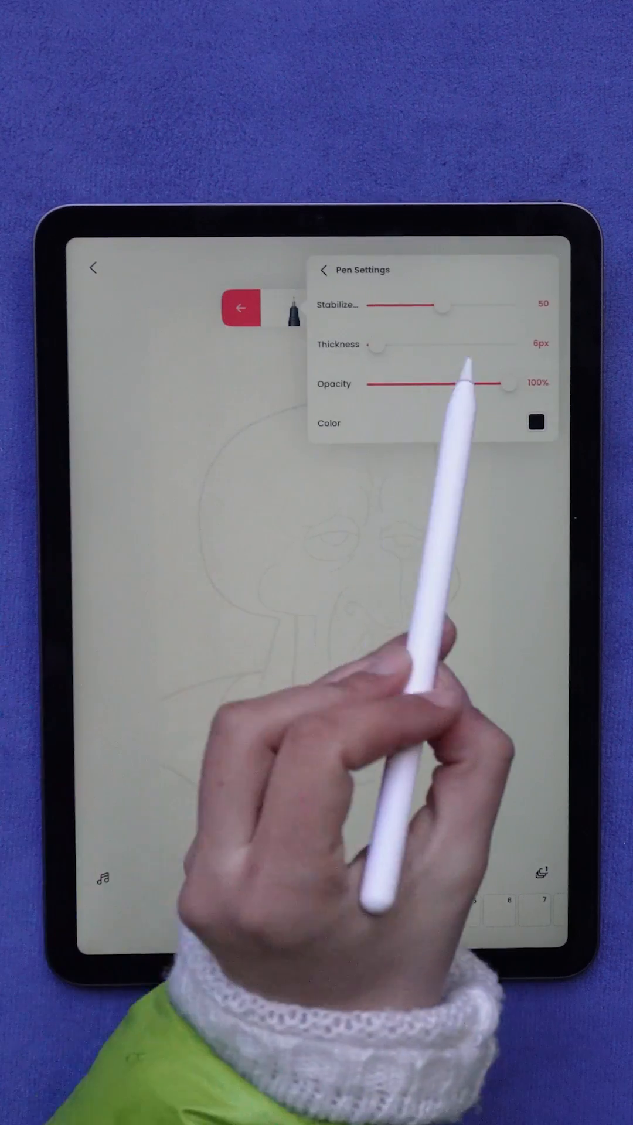
Drag the pen Stabilizer slider from 50 up to 100%
drag(444, 306, 509, 307)
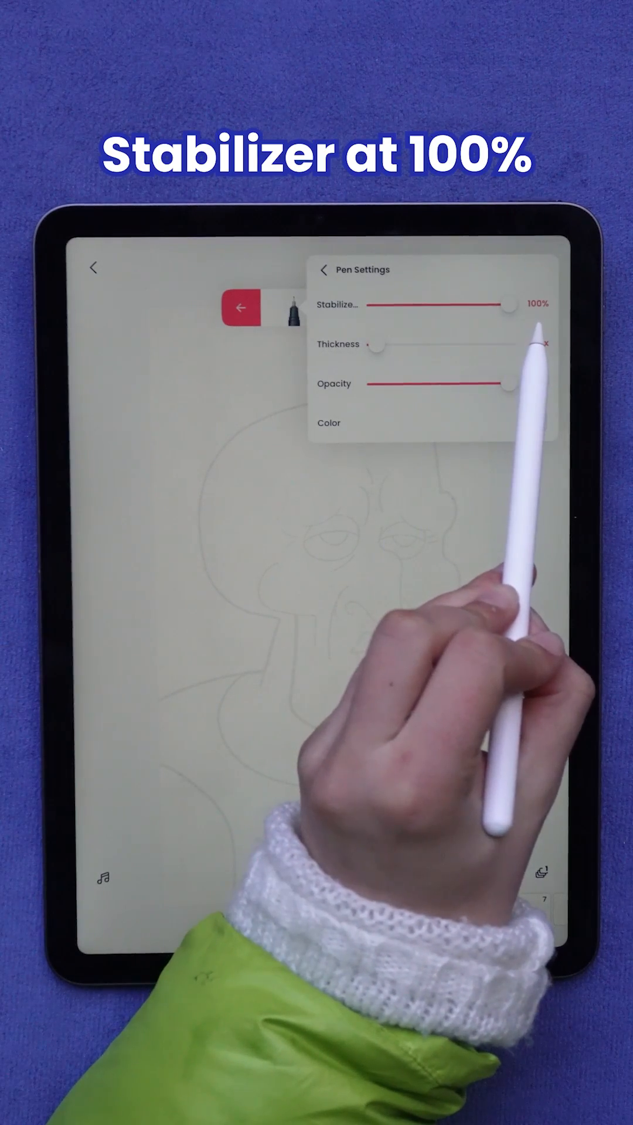